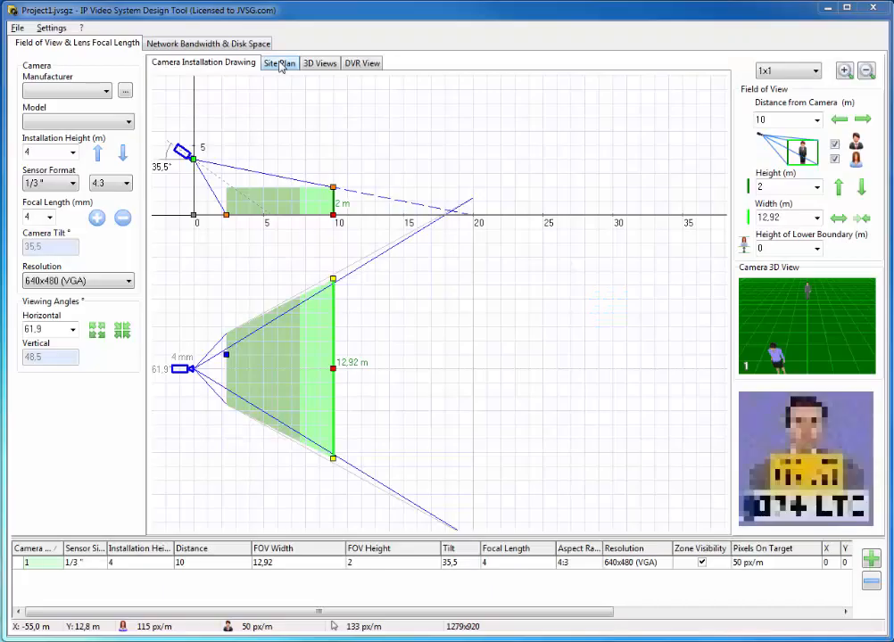
Show the site plan with camera 1 and its field-of-view cone on the grid
click(278, 62)
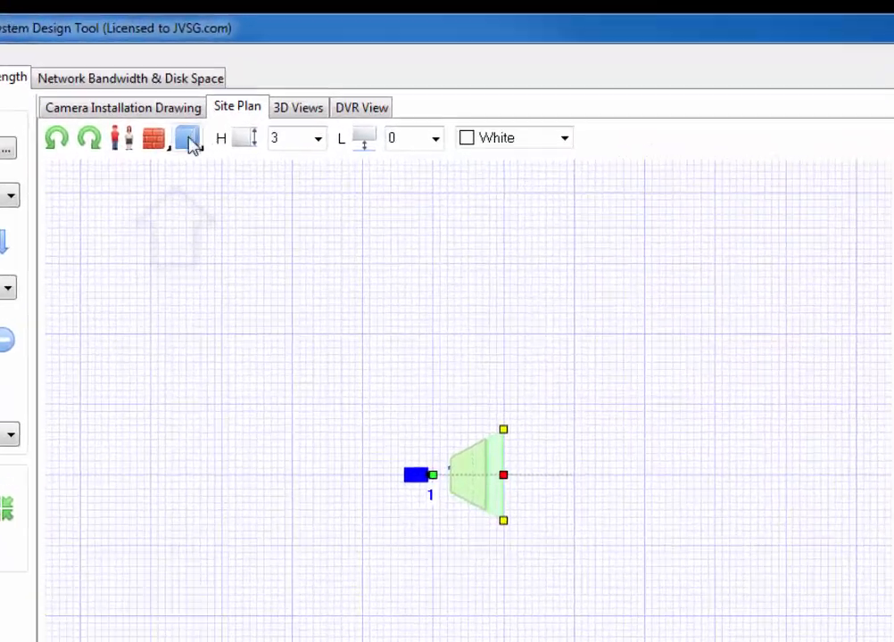
Load a floor-plan image as the site plan background via Load Background
click(185, 139)
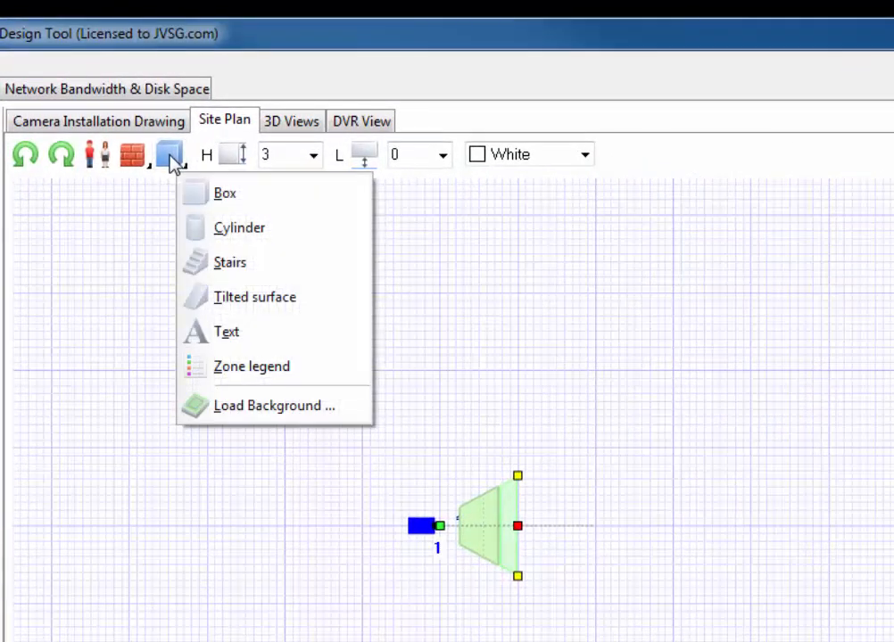
mouse_move(274, 405)
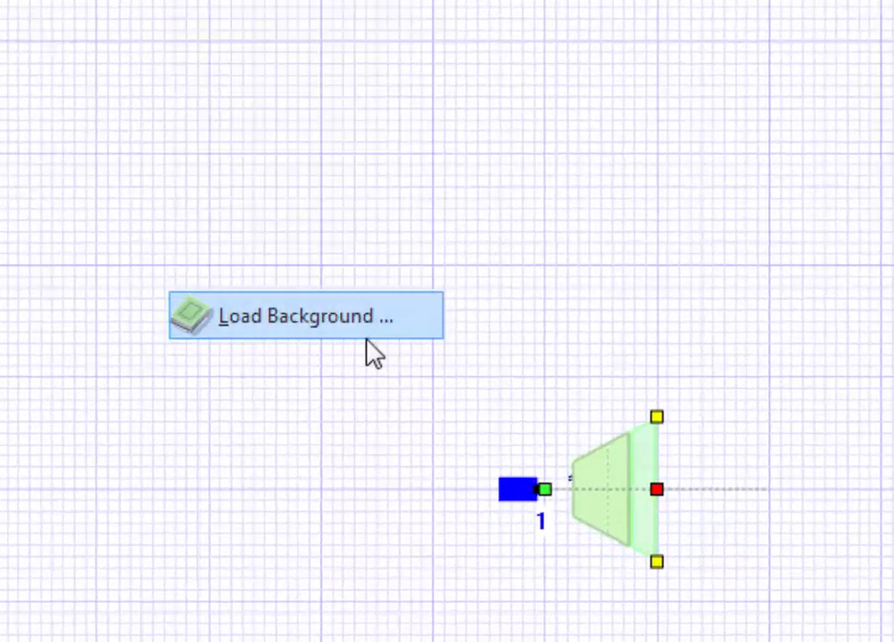
click(307, 314)
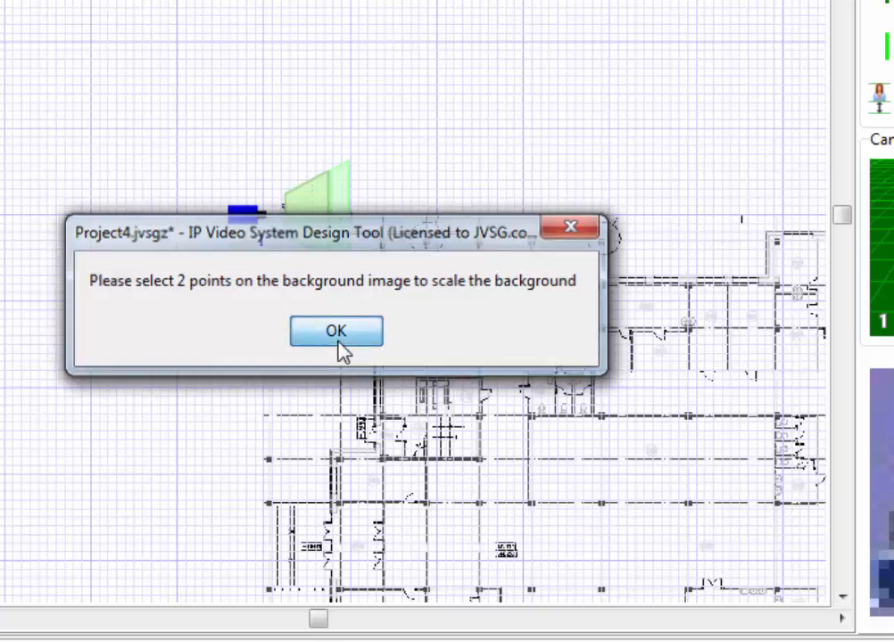
Scale the background from two points 6 m apart, giving a scale of 0.588
click(335, 328)
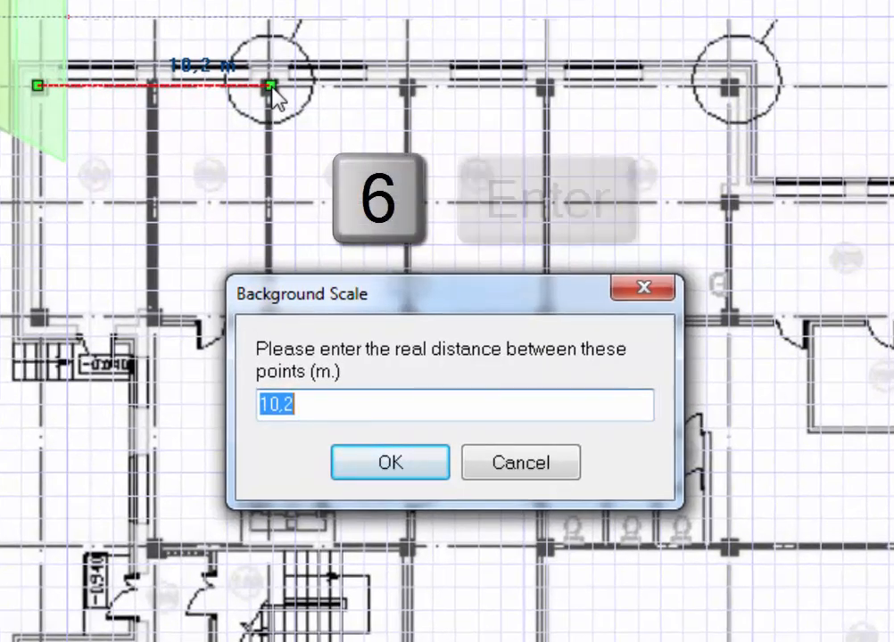
click(389, 462)
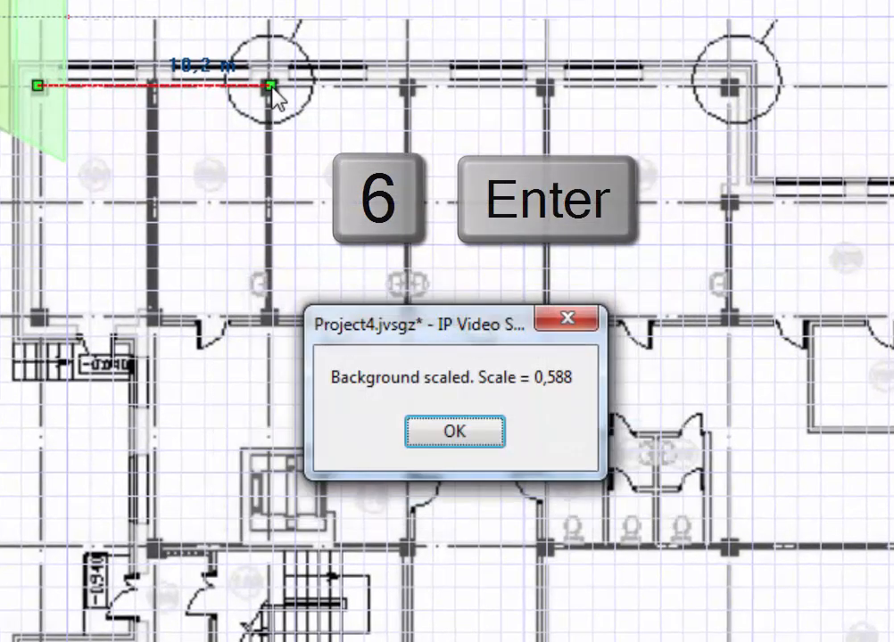
click(453, 430)
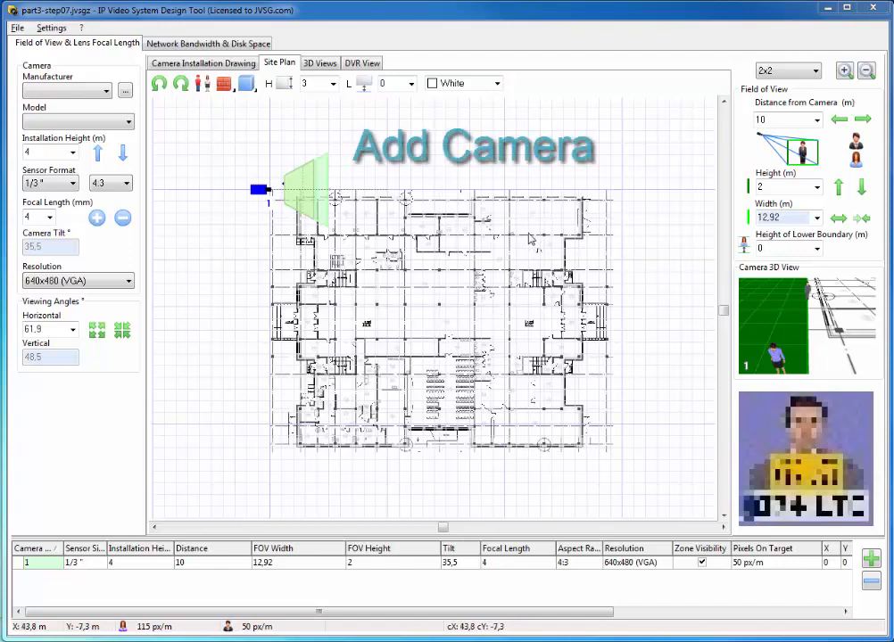
Add a second camera on the plan and set its resolution to 1600x1200 (2 MP)
right_click(325, 369)
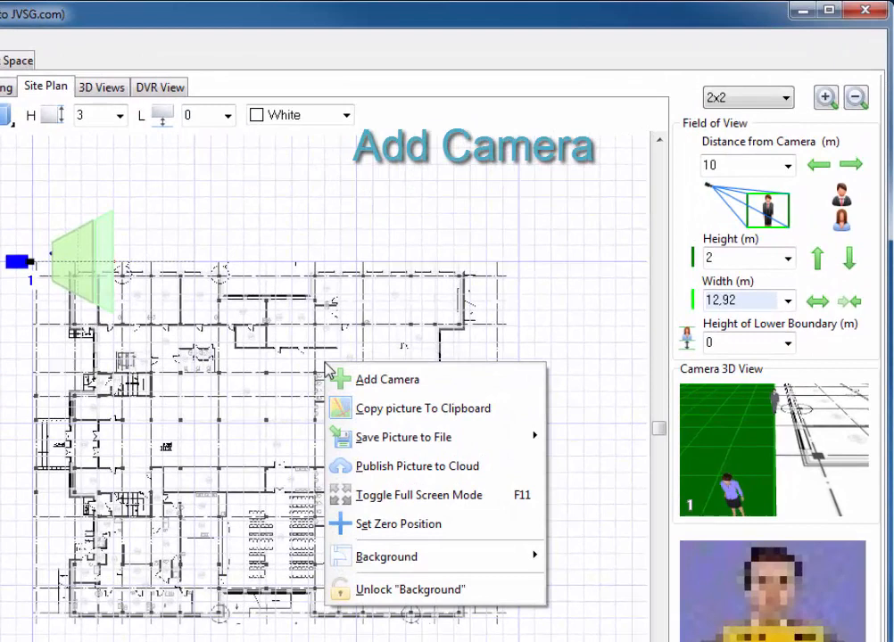
click(386, 378)
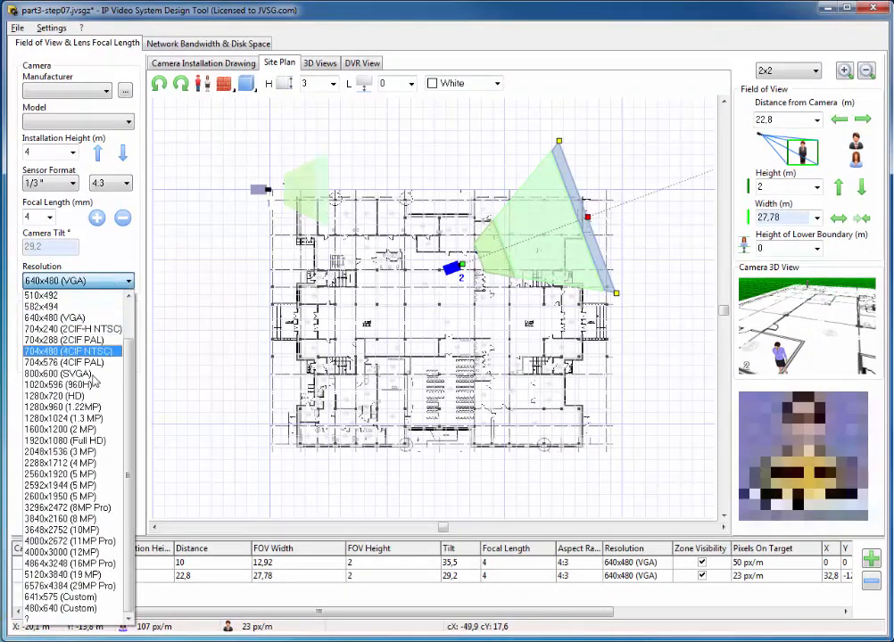
click(62, 407)
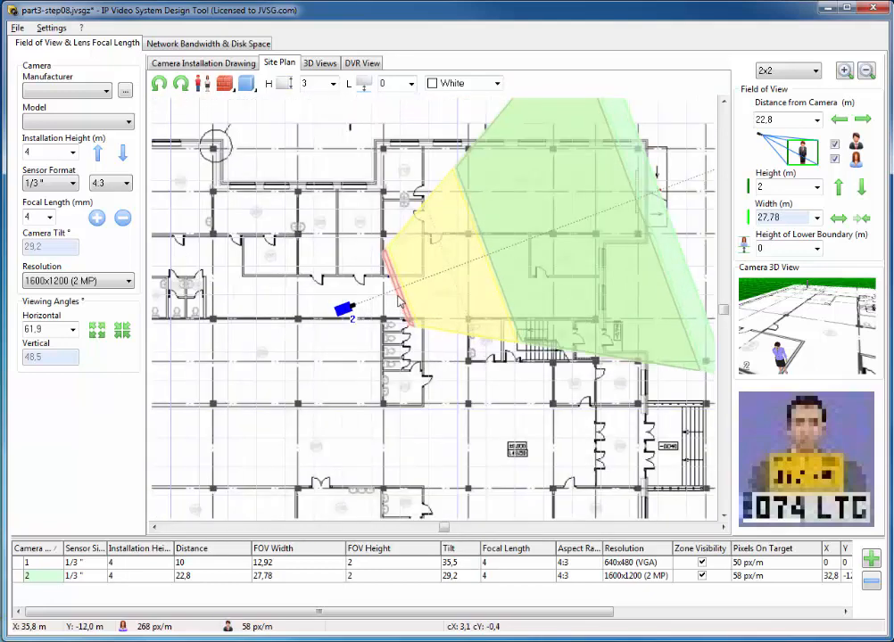
mouse_move(421, 303)
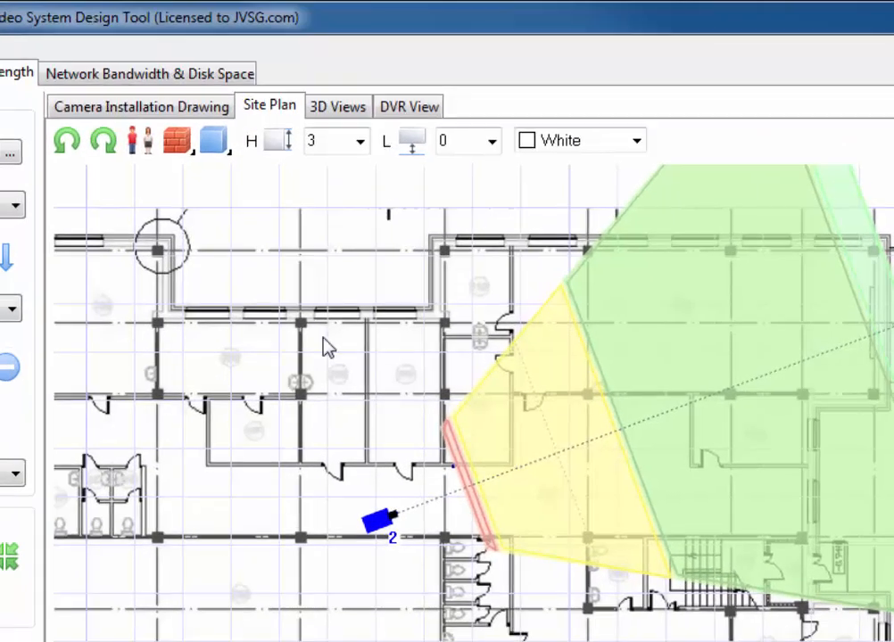
Draw a Thick Brick Wall along the building's outer edge, cutting the second camera's zone
click(175, 141)
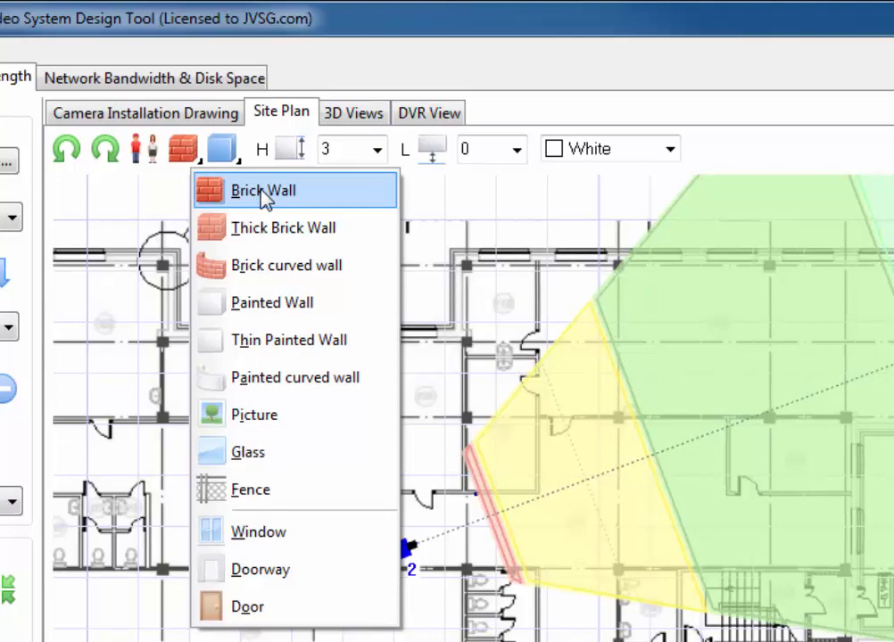
mouse_move(271, 303)
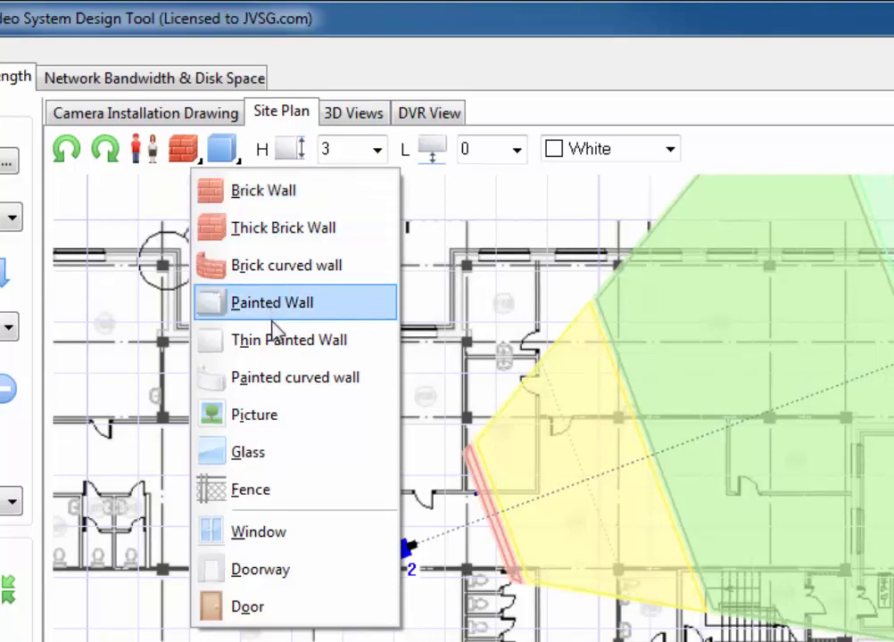
mouse_move(306, 229)
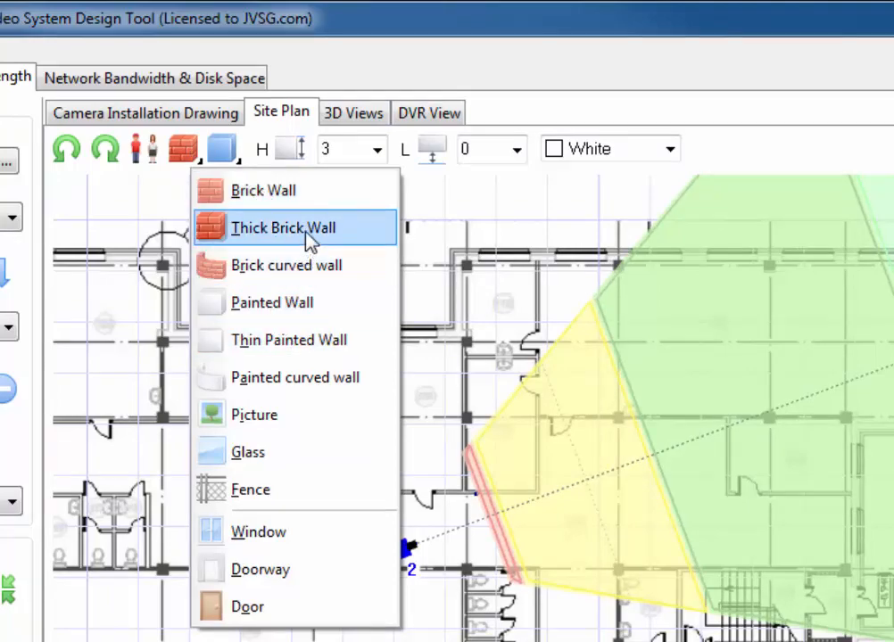
click(284, 229)
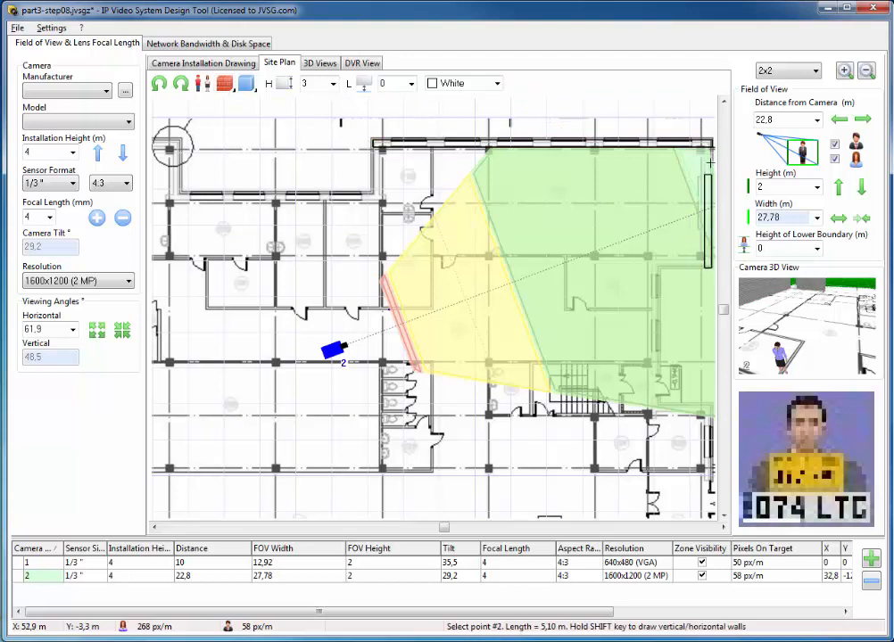
click(225, 84)
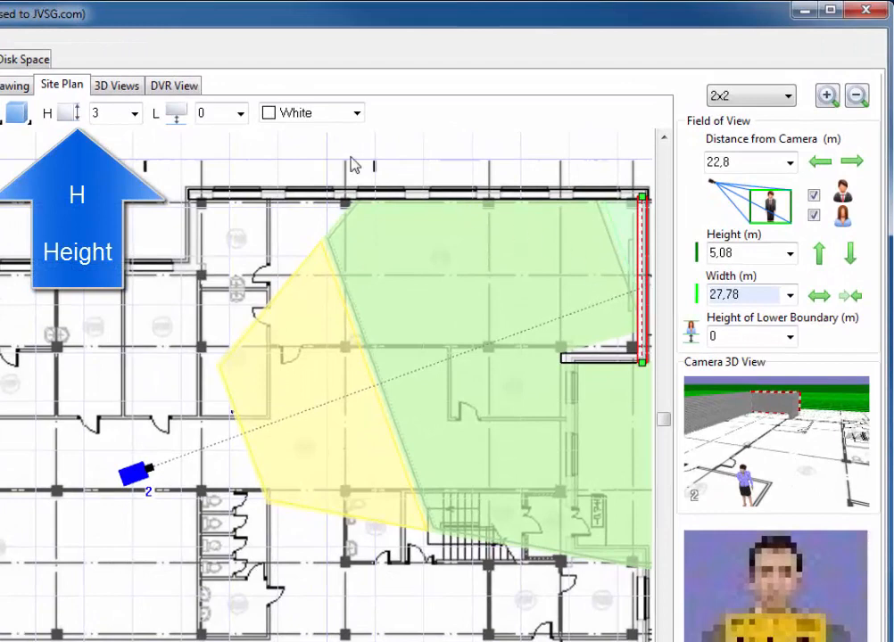
Choose the H height and L elevation values to apply to walls being drawn
click(132, 114)
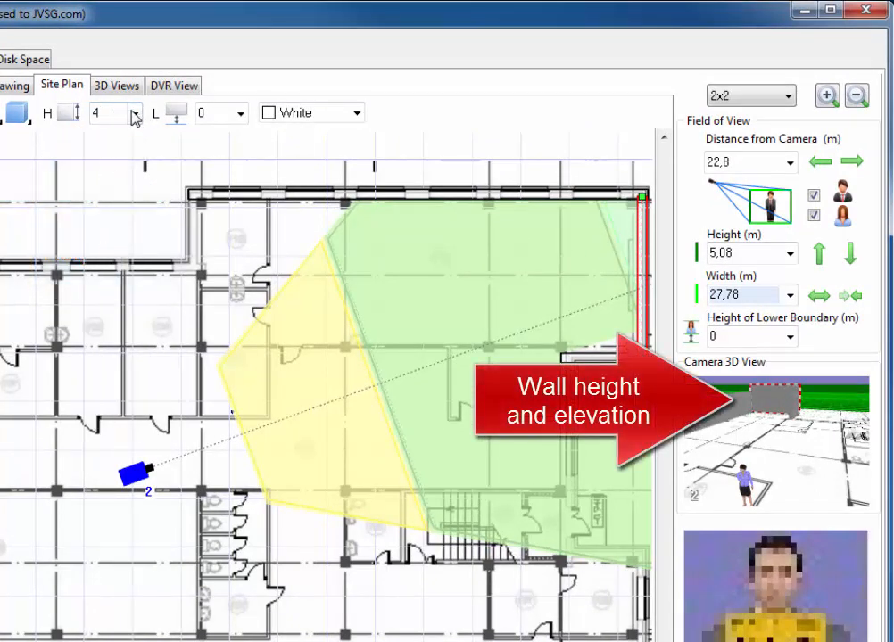
click(130, 118)
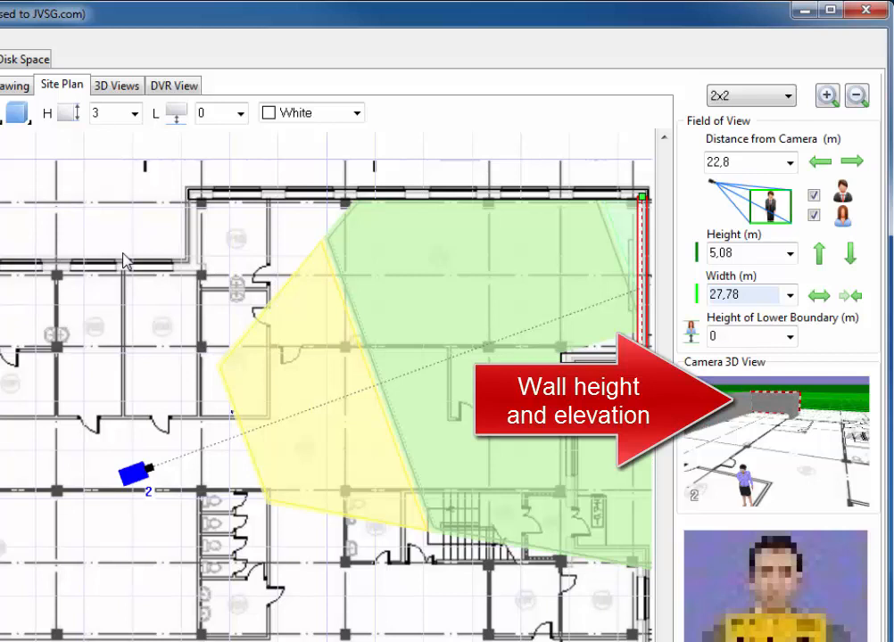
click(242, 113)
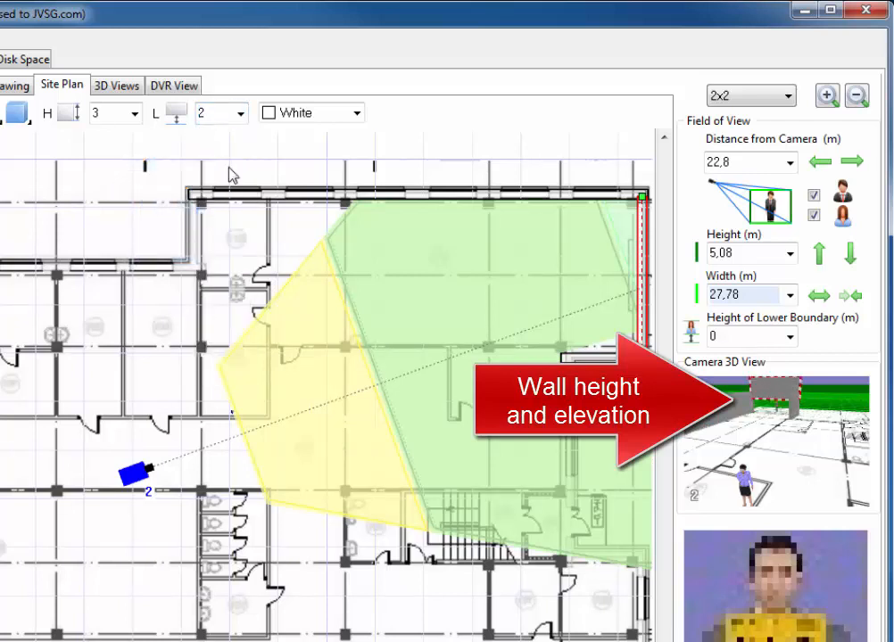
click(239, 112)
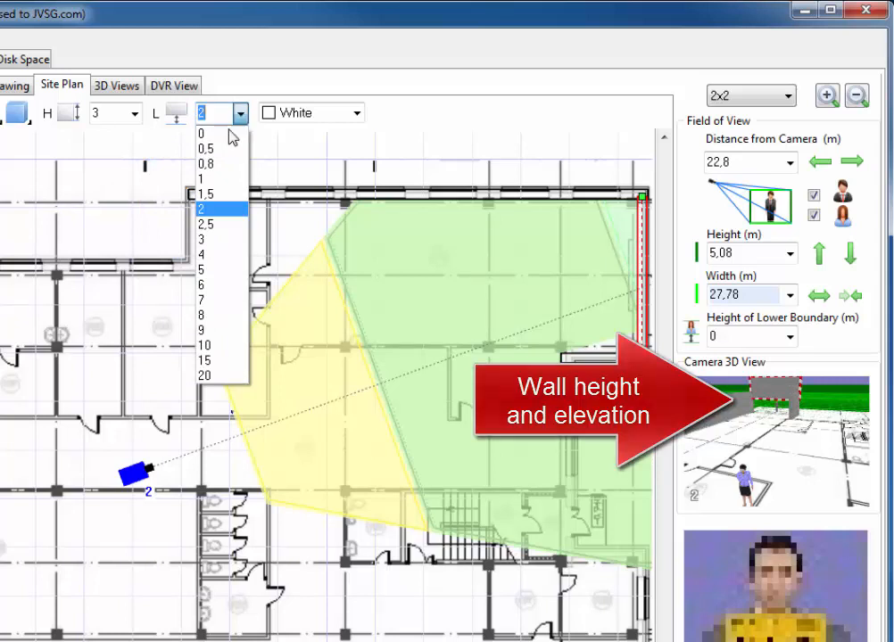
click(202, 132)
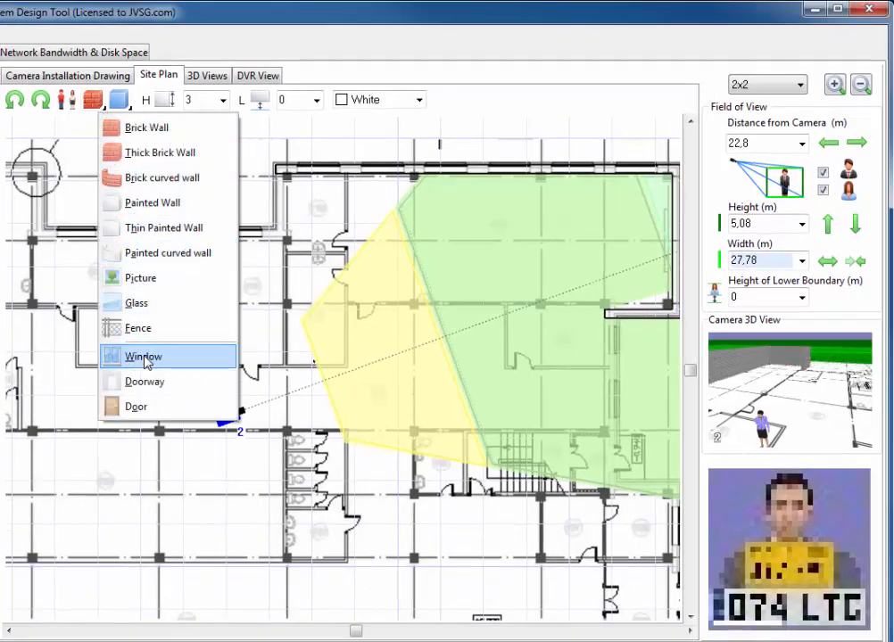
Select the Window opening type, 1.7 m high at 0.8 m elevation, for the top wall
click(142, 357)
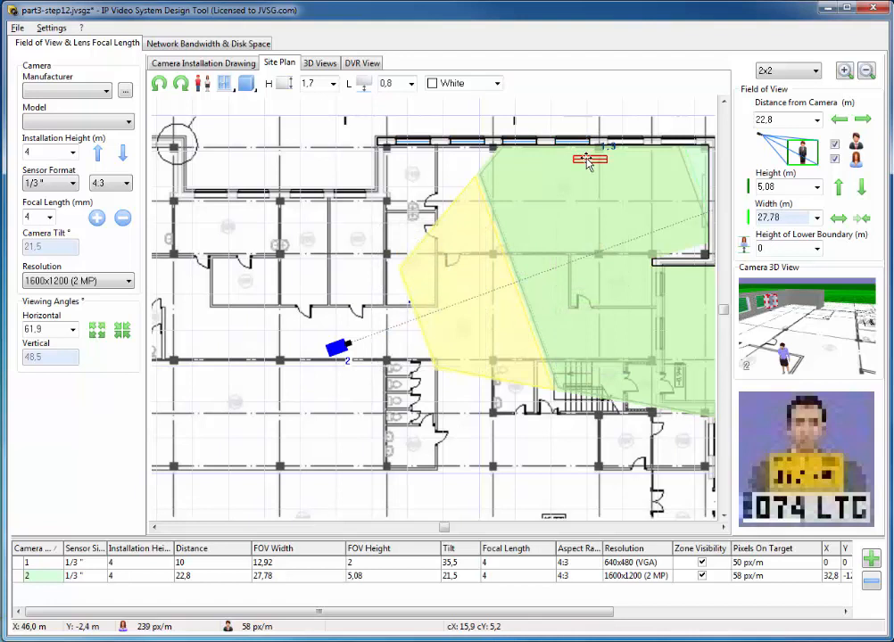
Draw a thick brick wall about 8.7 m long down the right side of the green coverage zone
drag(589, 159, 625, 143)
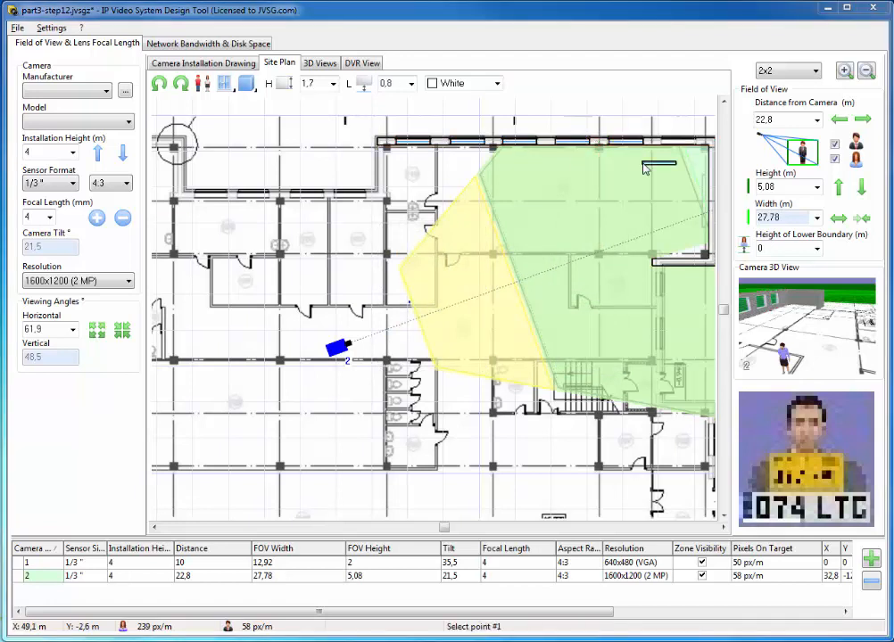
click(223, 84)
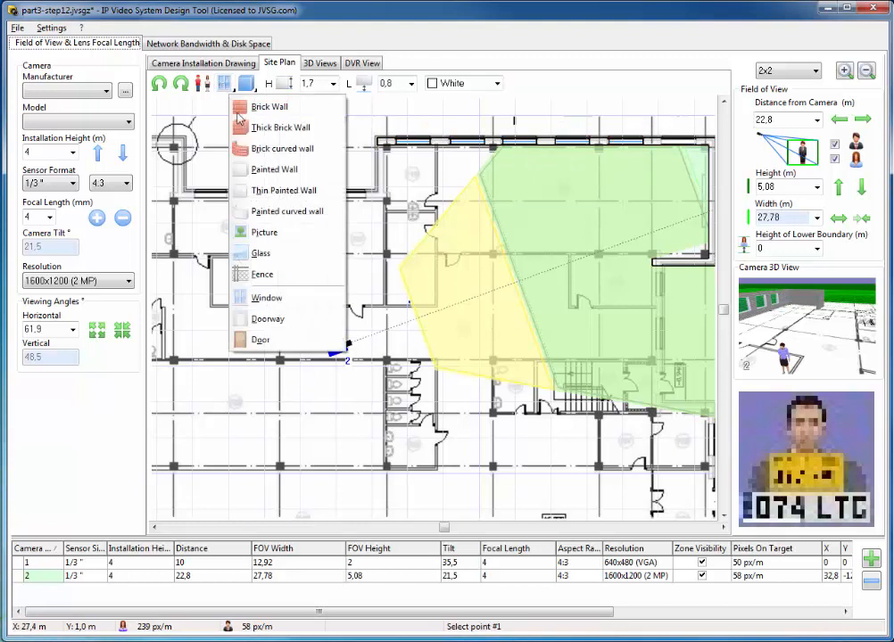
mouse_move(285, 127)
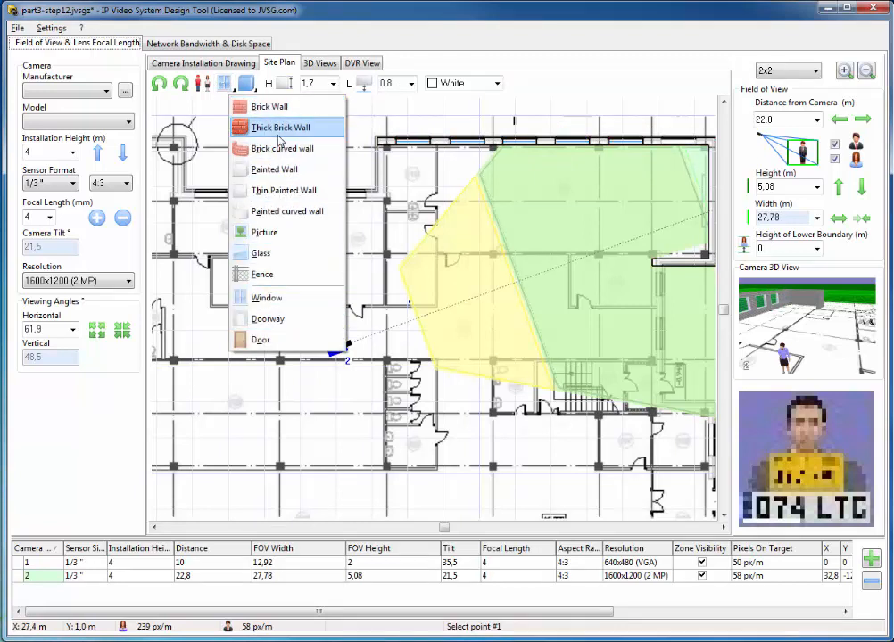
click(280, 126)
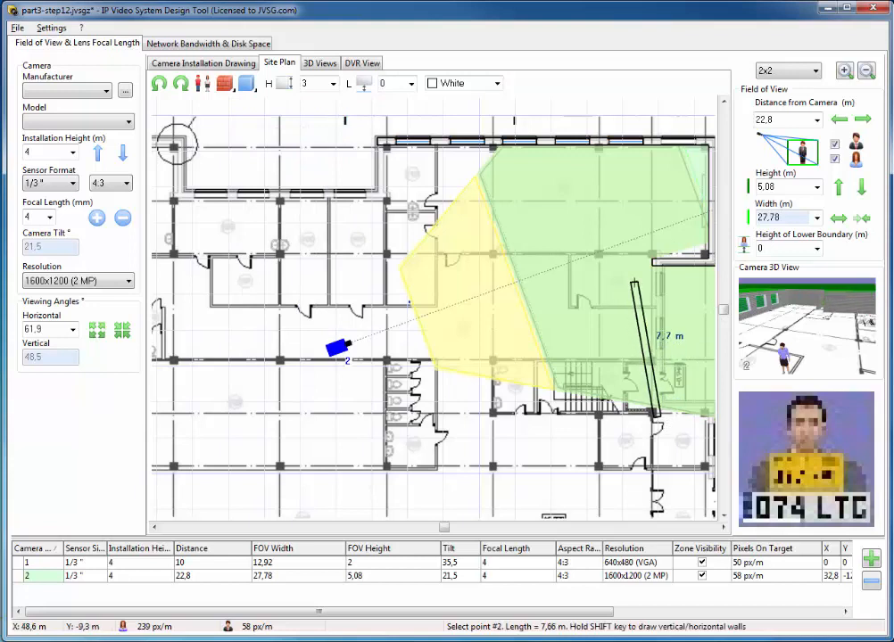
key(shift)
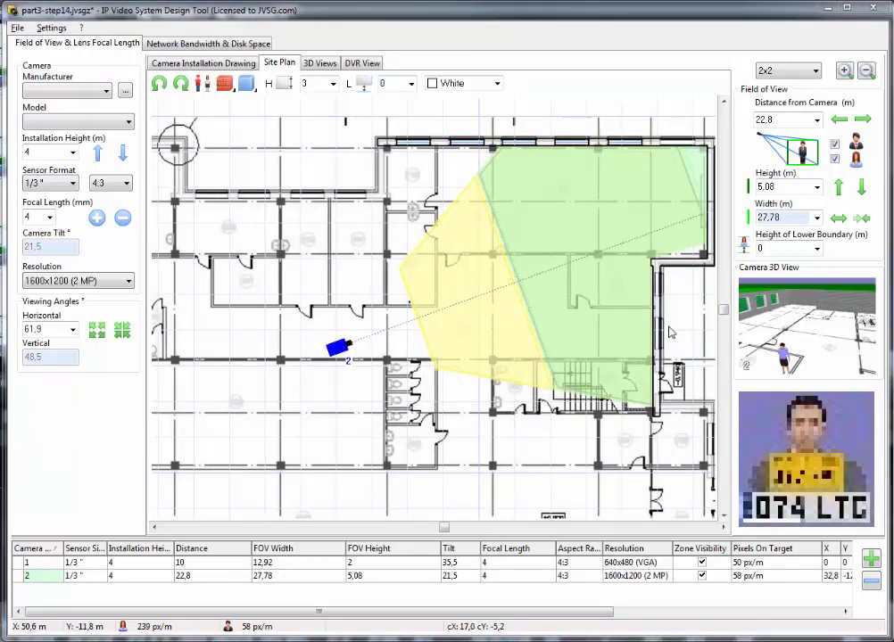
drag(655, 264, 654, 420)
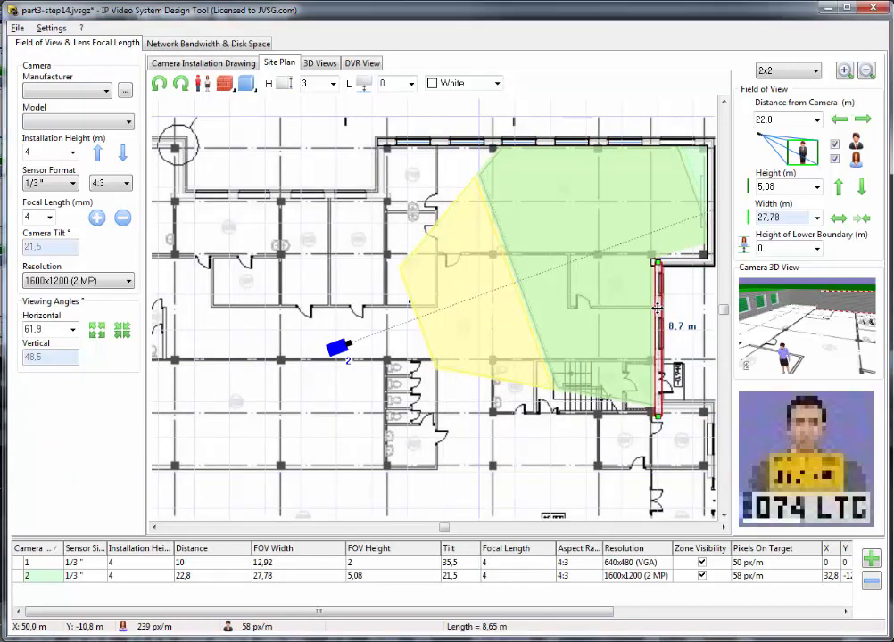
click(224, 84)
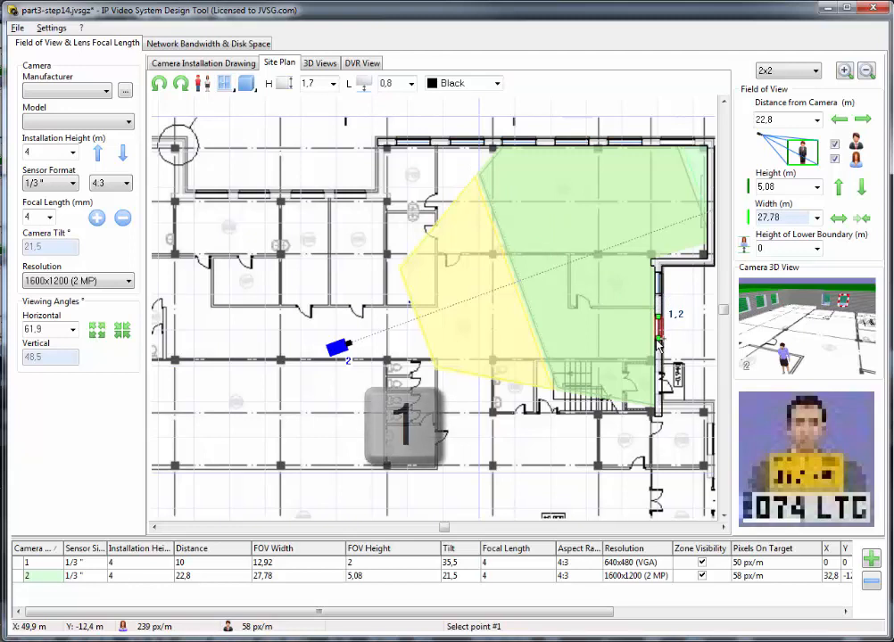
Add a short wall section with its length entered as 1.5 m
text(1.5)
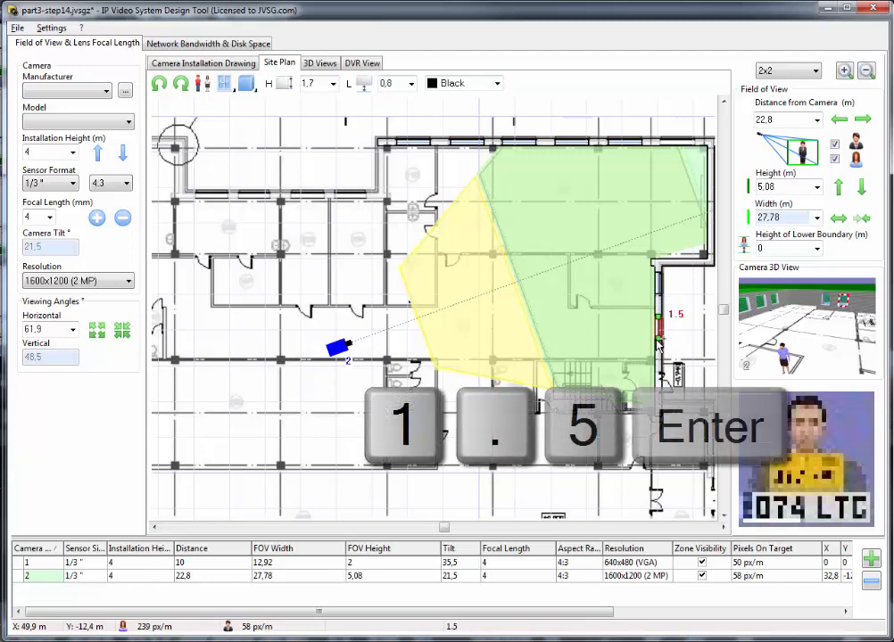
key(Return)
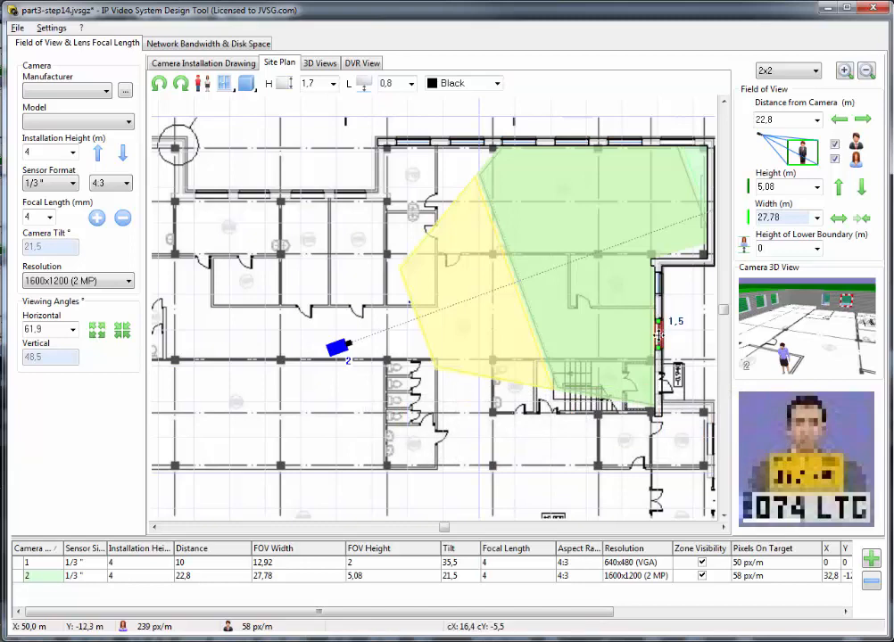
click(243, 82)
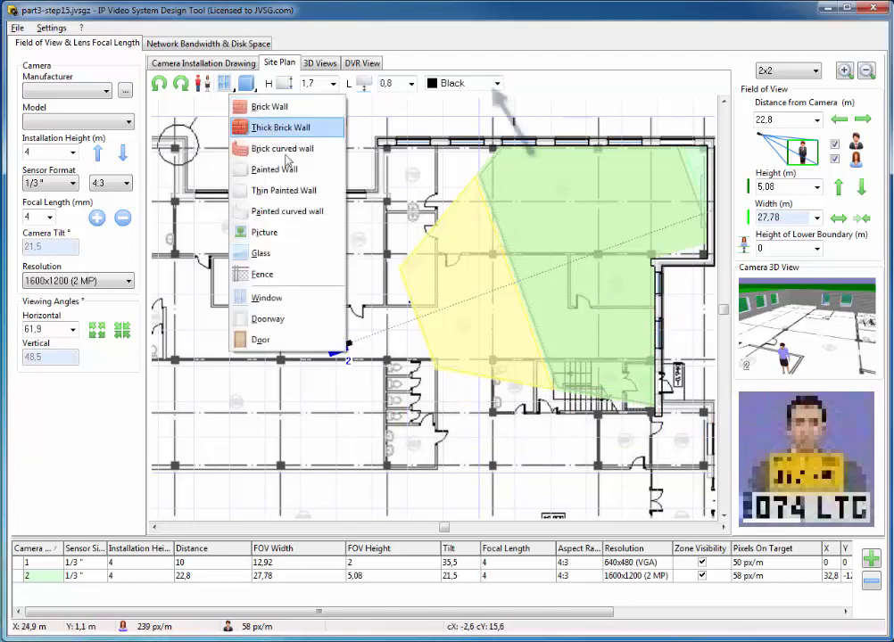
Draw a 3.9 m Sky Blue wall inside the room, clipping the camera's green zone
click(496, 83)
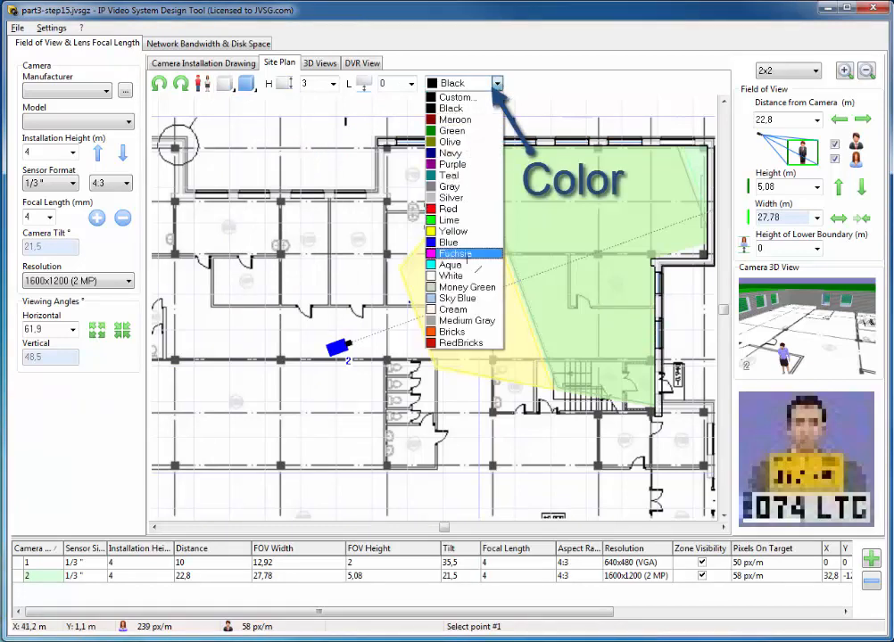
click(457, 298)
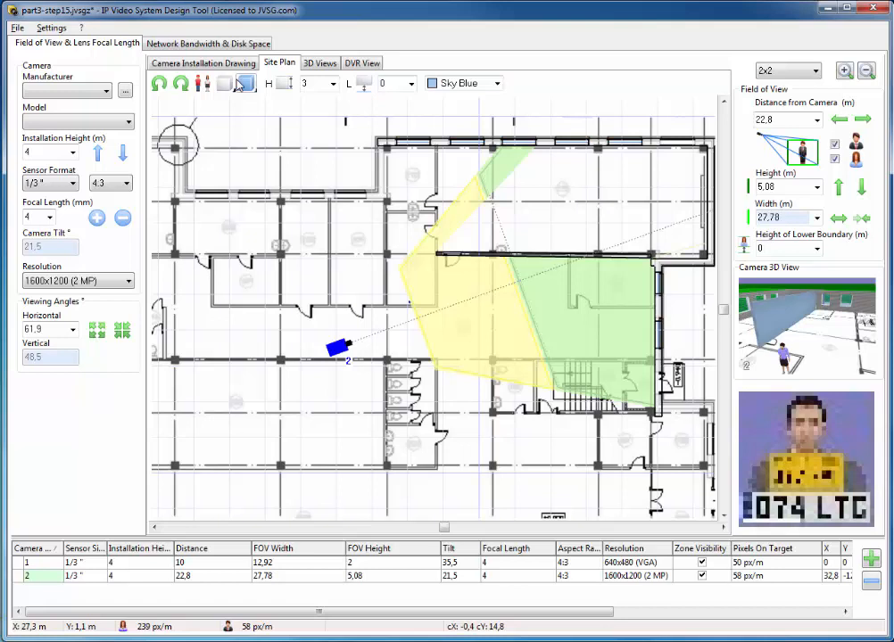
click(246, 84)
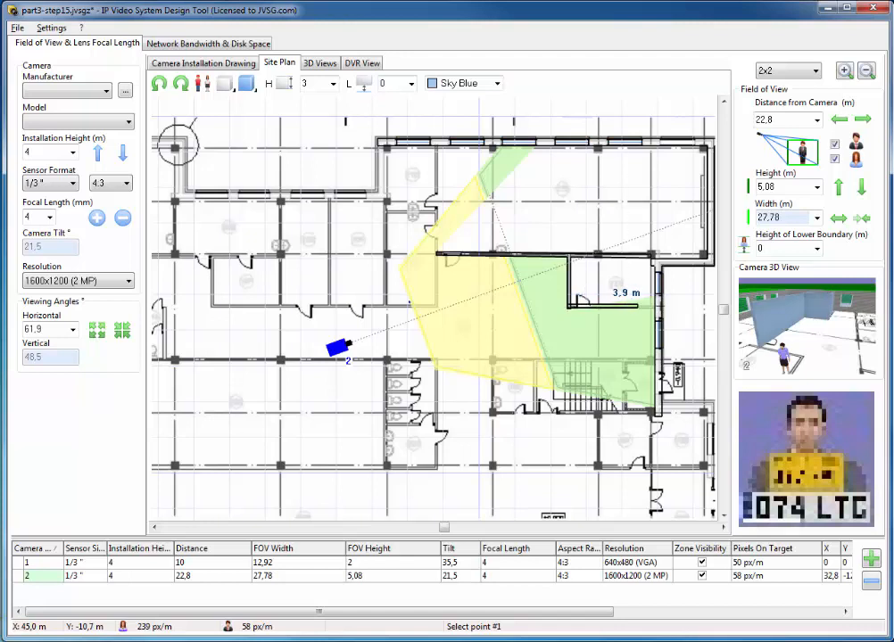
click(225, 84)
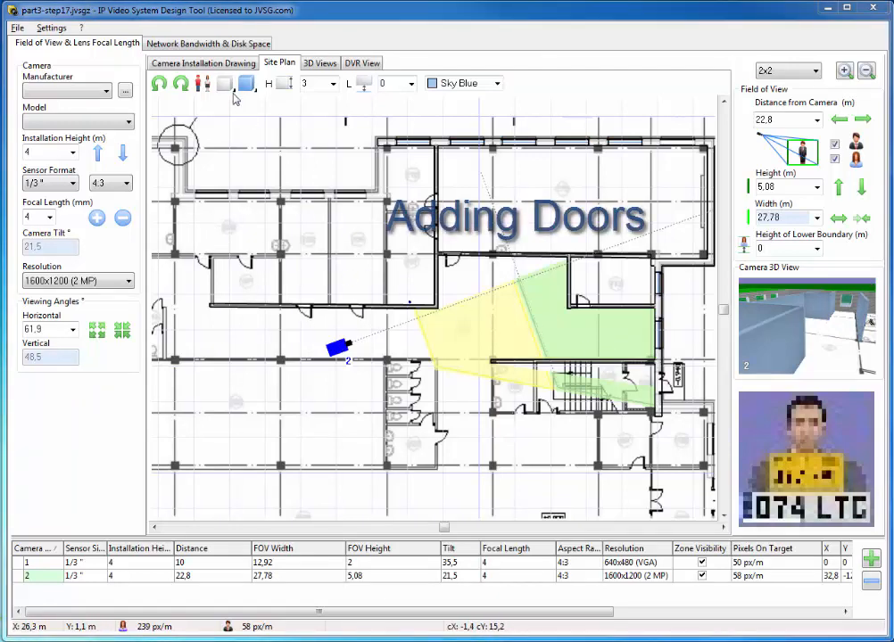
Switch to the door tool and place a door in one of the walls
click(225, 84)
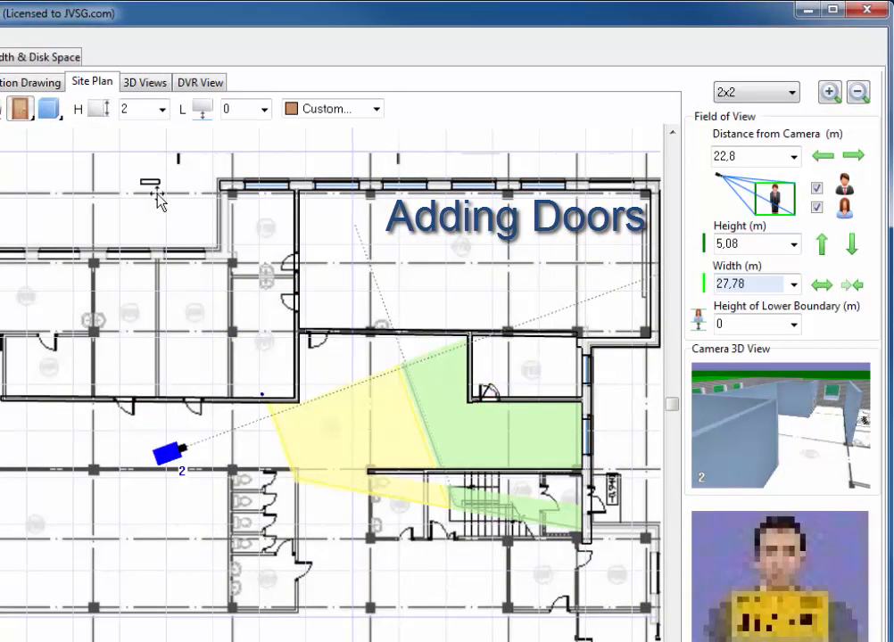
click(318, 330)
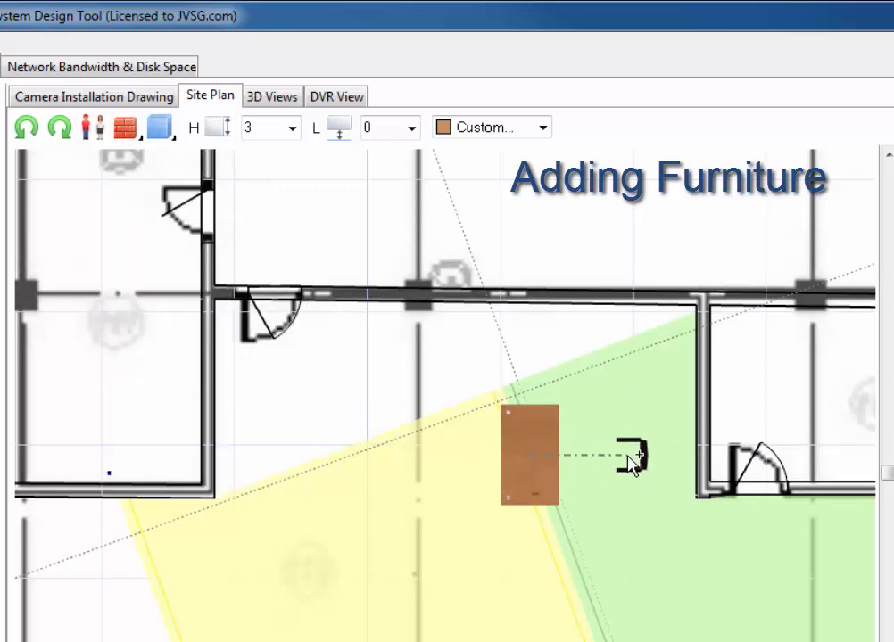
Place a chair next to the brown desk inside the second camera's green coverage zone
click(93, 127)
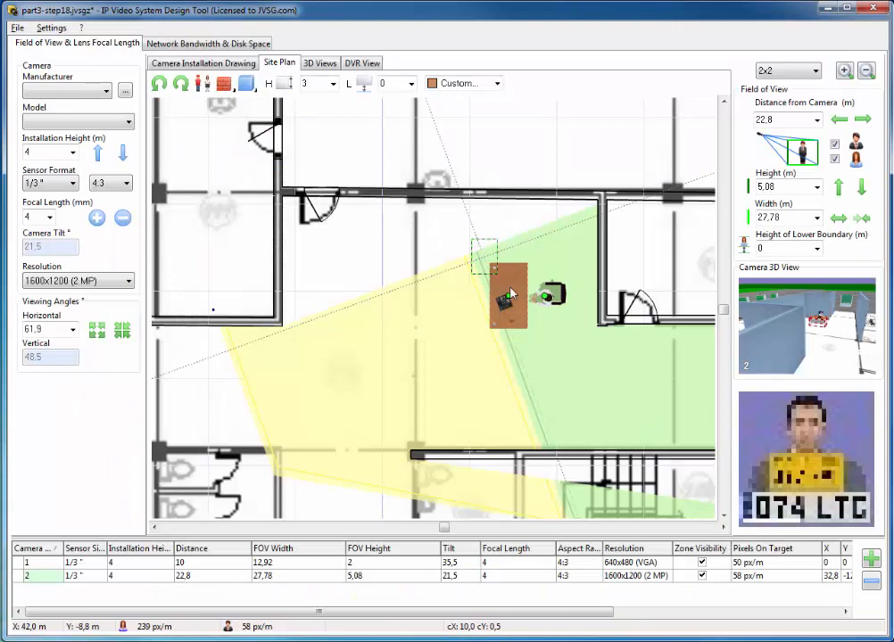
key(Delete)
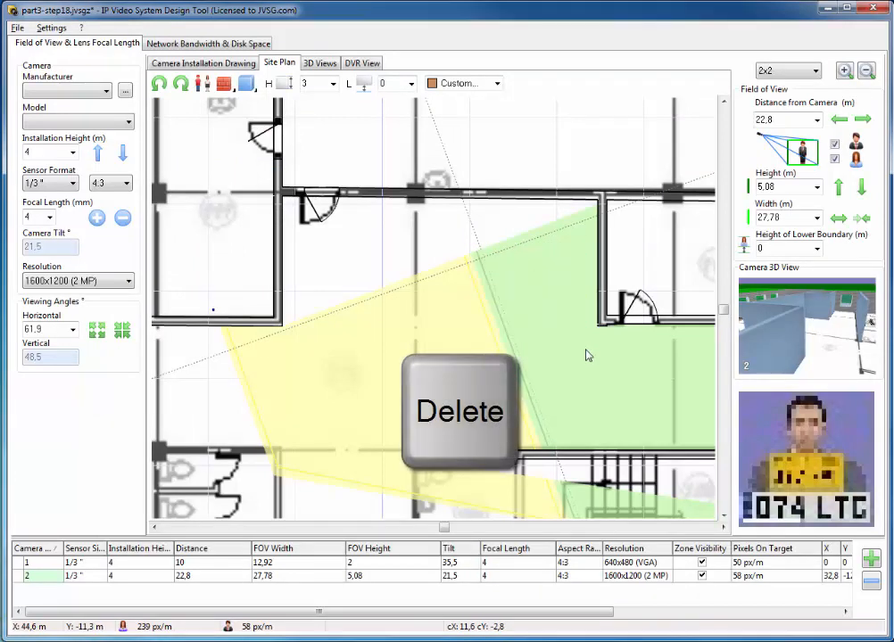
key(ctrl+z)
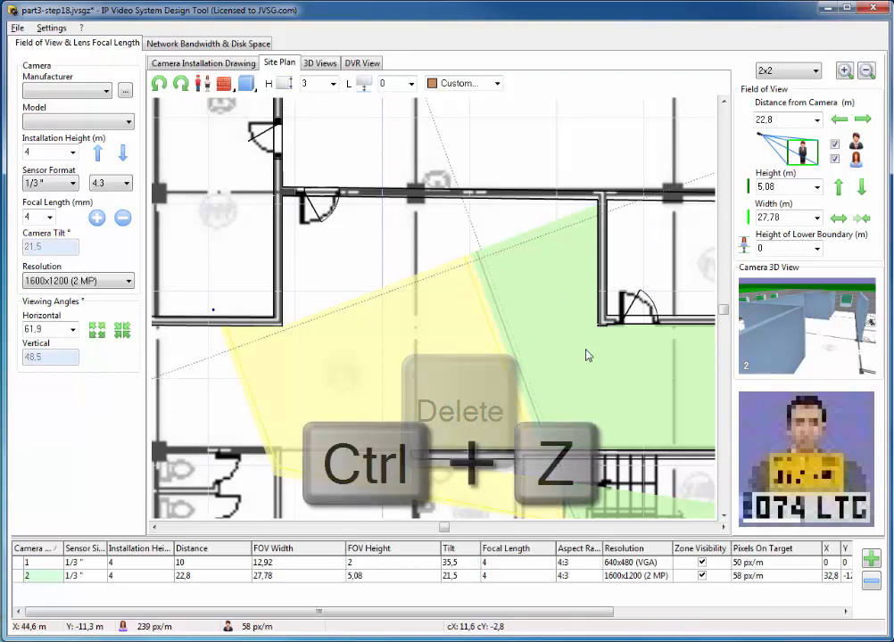
key(ctrl+z)
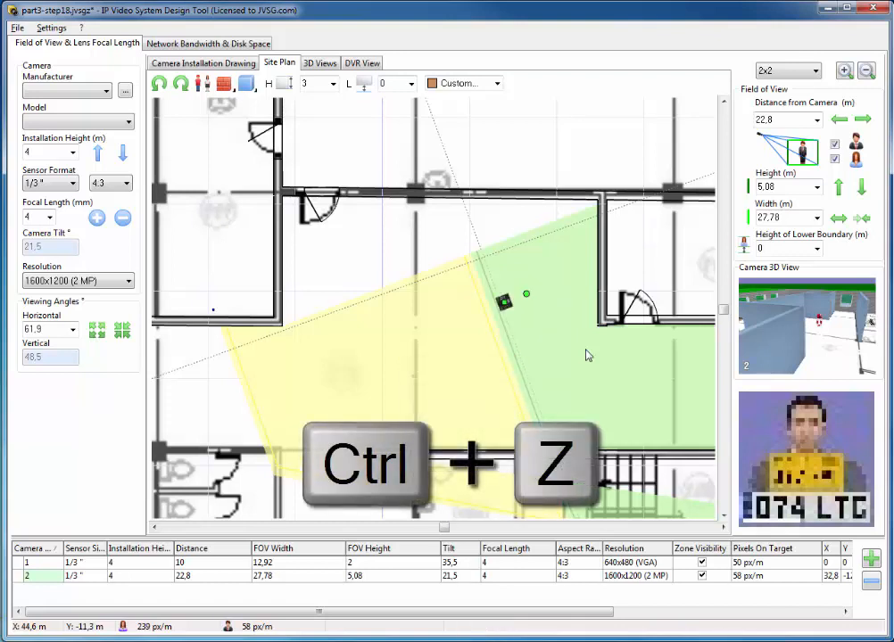
key(ctrl+z)
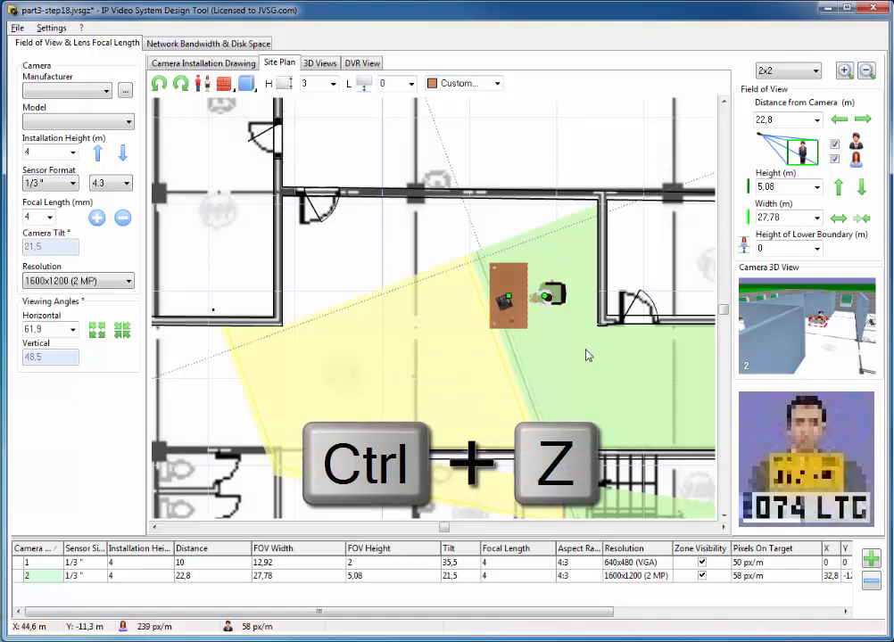
key(ctrl+z)
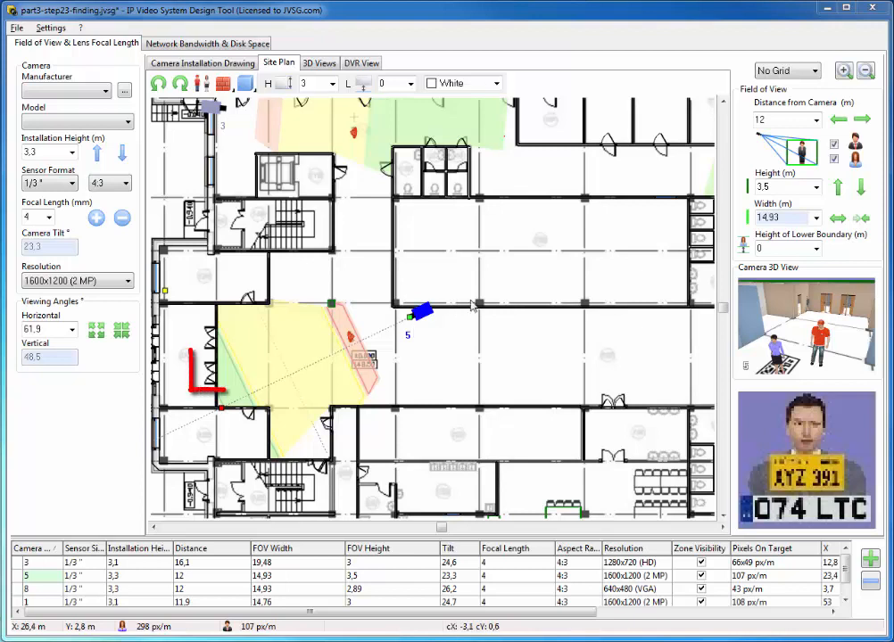
Select the camera aimed at the left doorway in the finished multi-camera site plan
click(221, 368)
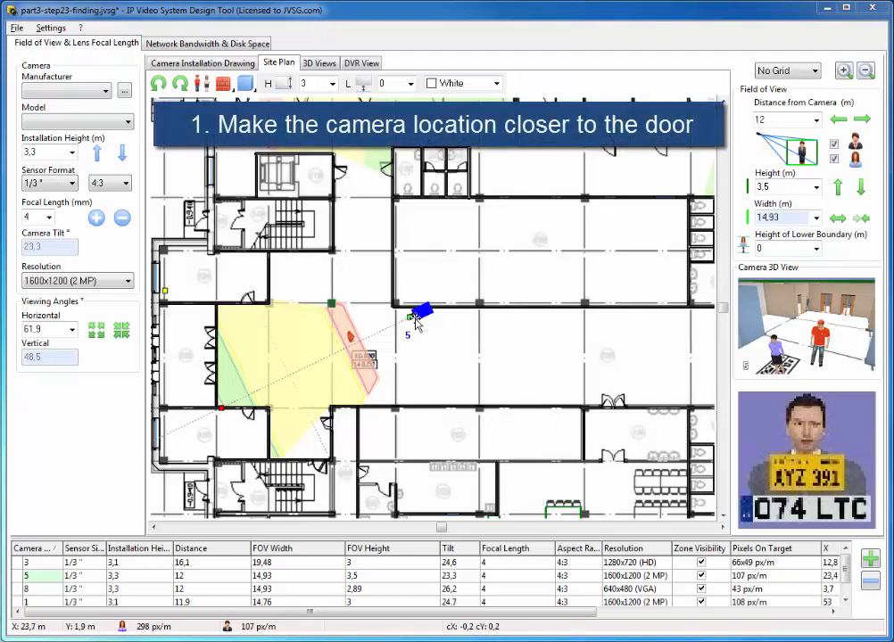
drag(419, 313, 397, 310)
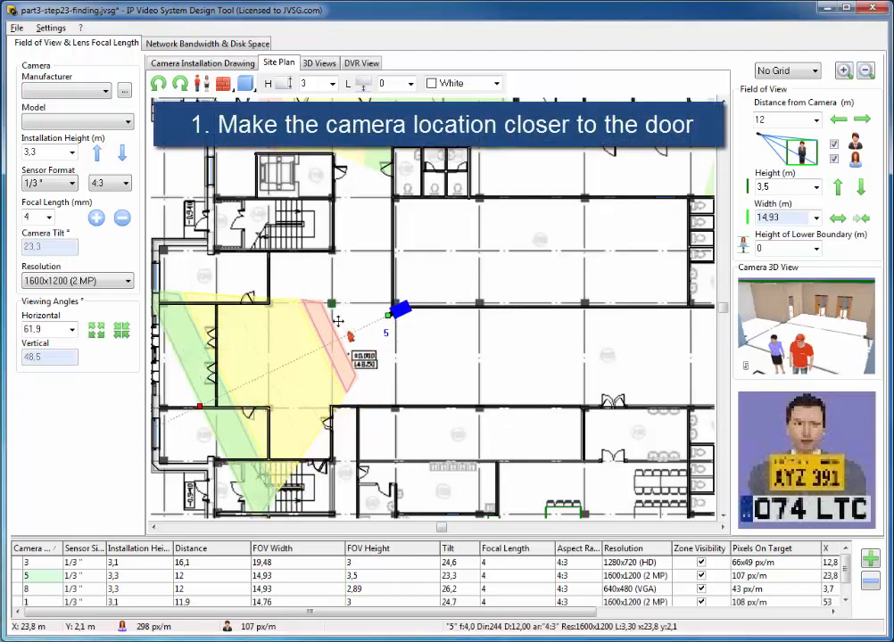
drag(400, 312, 284, 320)
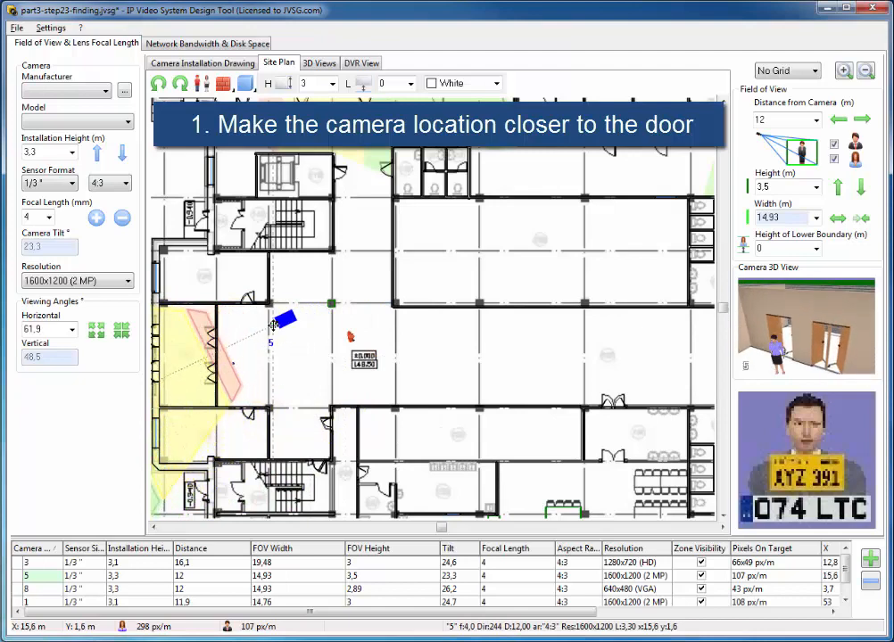
drag(285, 319, 406, 312)
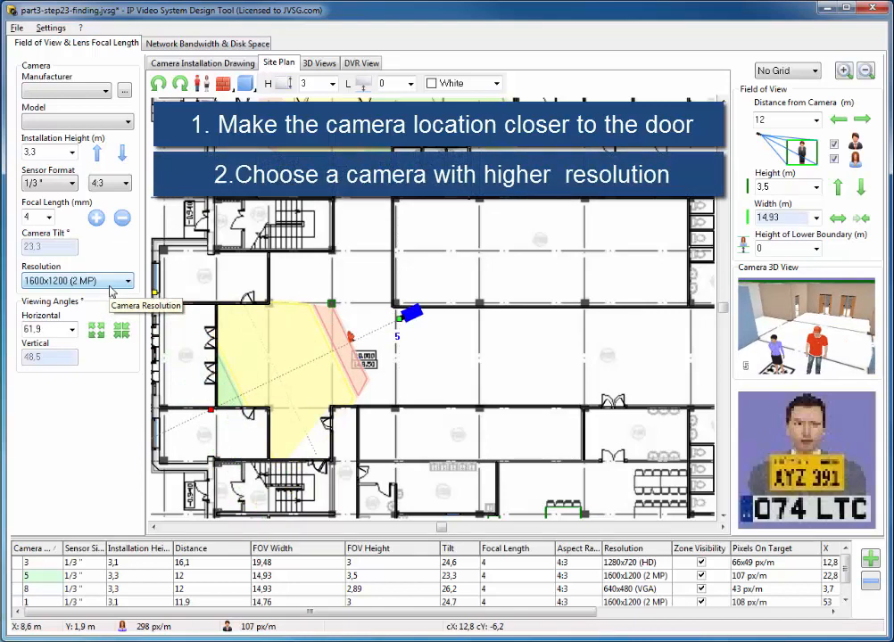
click(126, 281)
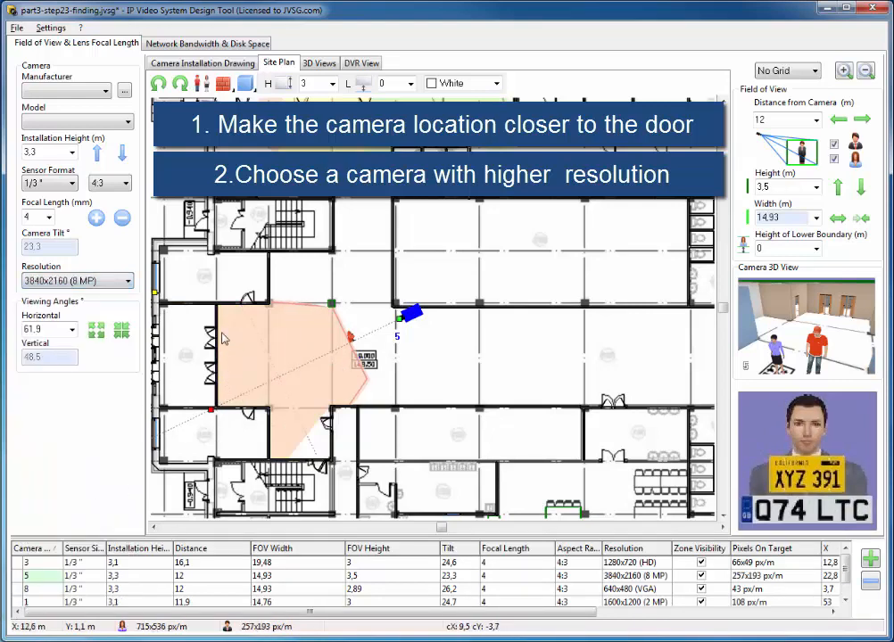
click(132, 280)
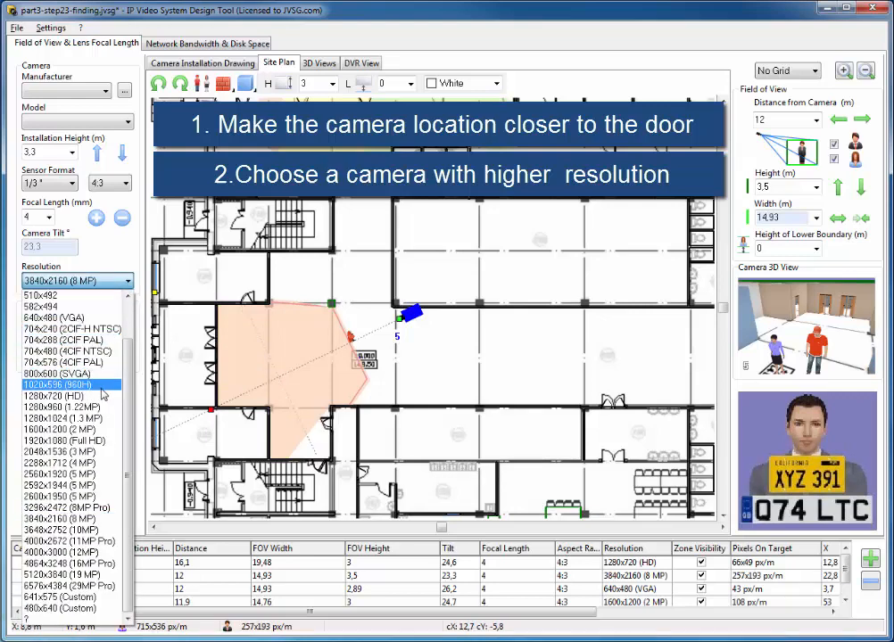
click(61, 418)
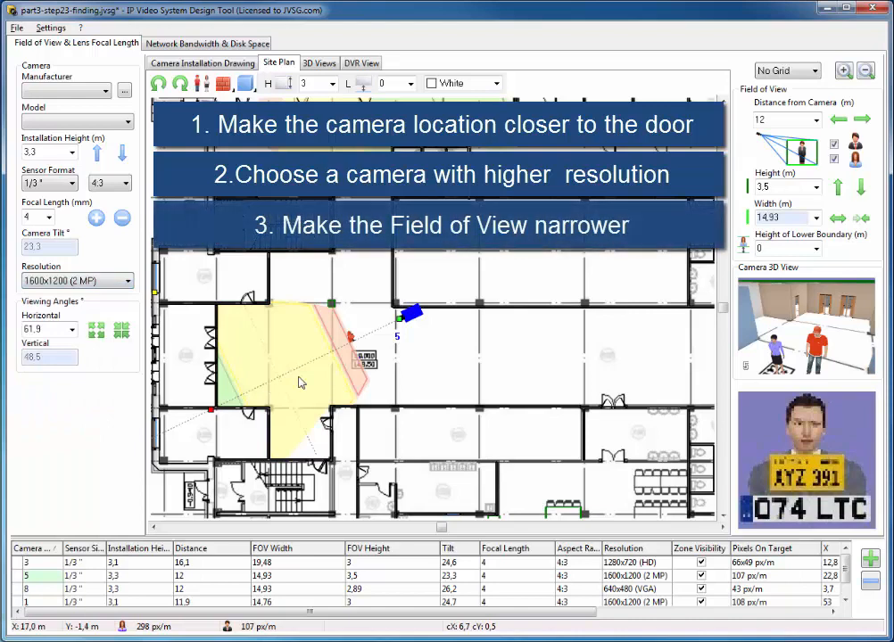
mouse_move(261, 368)
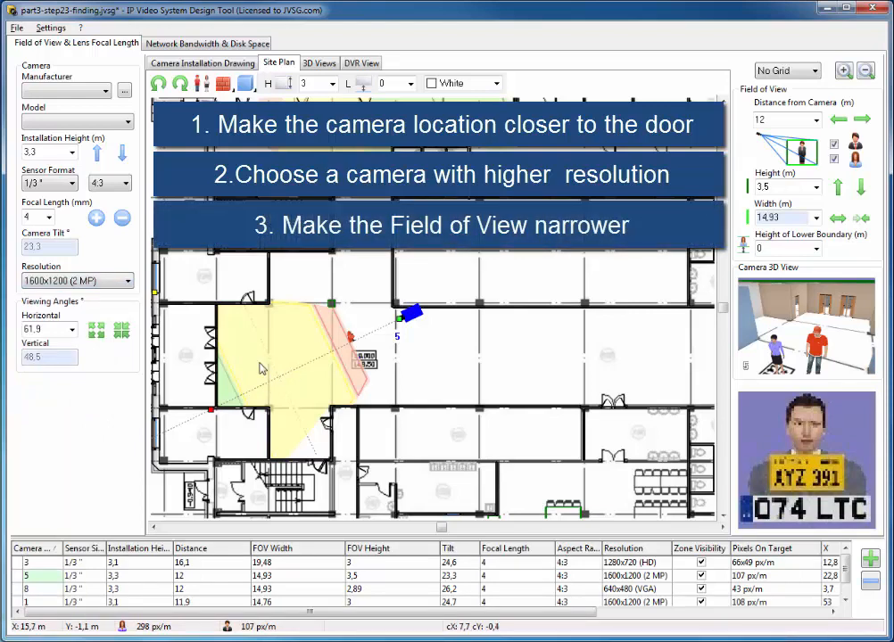